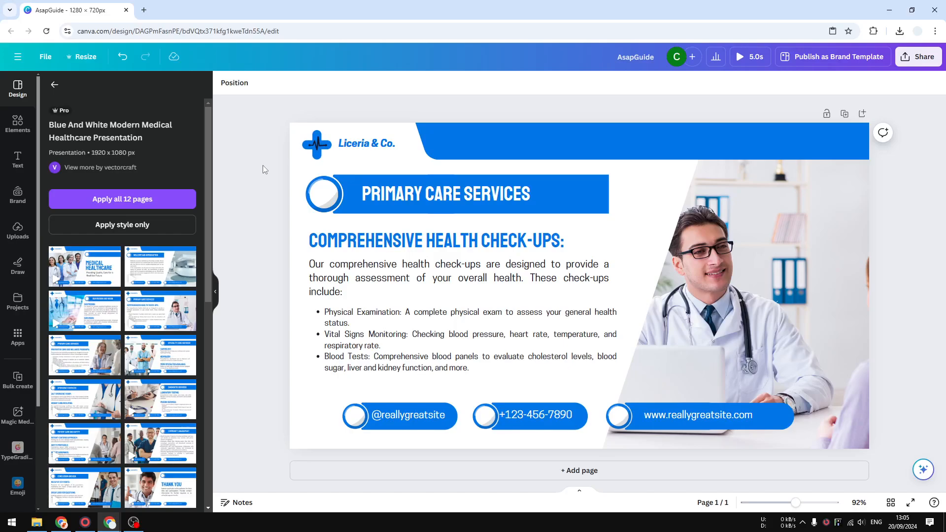
- Select all the elements on the medical slide and copy them
left_click(458, 278)
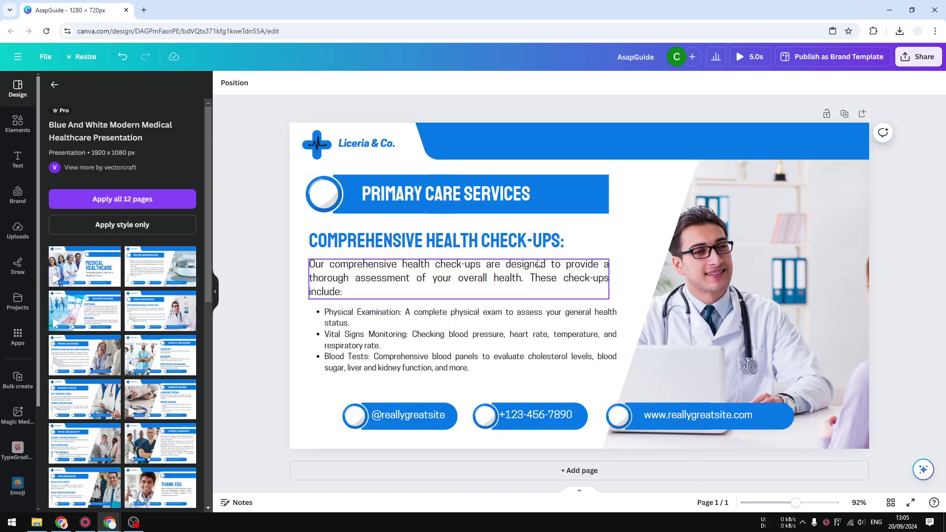
left_click(724, 356)
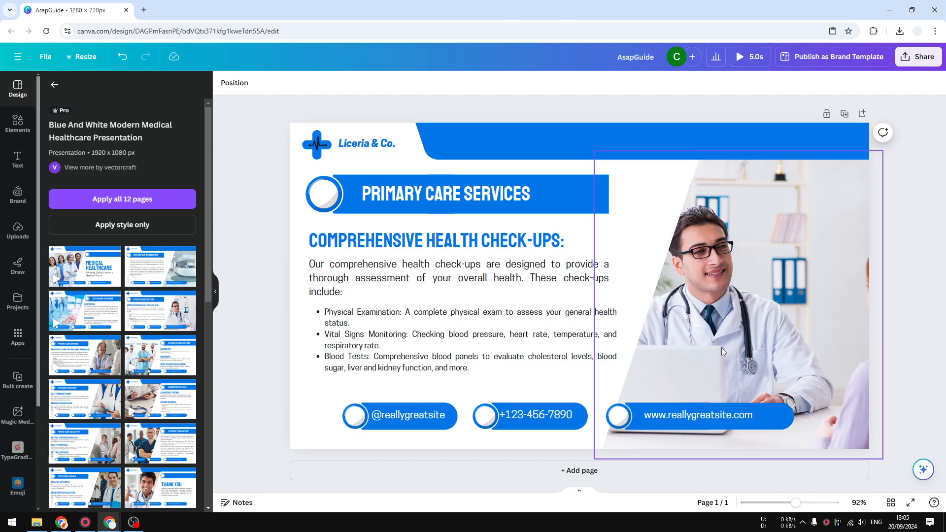
left_click(406, 278)
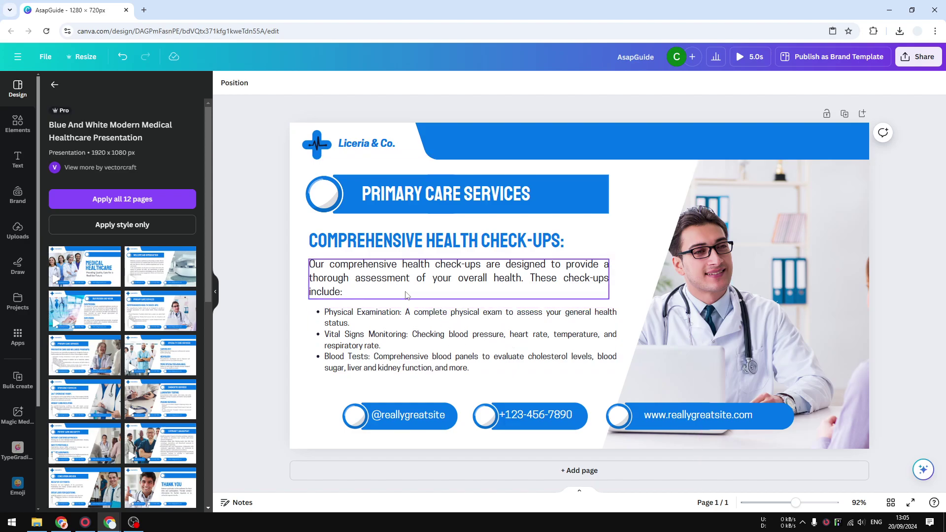
left_click(398, 415)
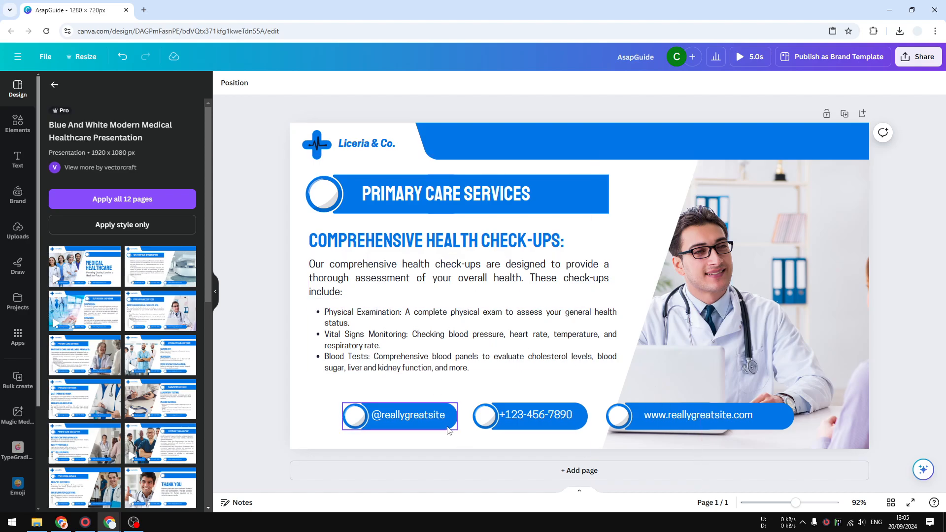
left_click(471, 340)
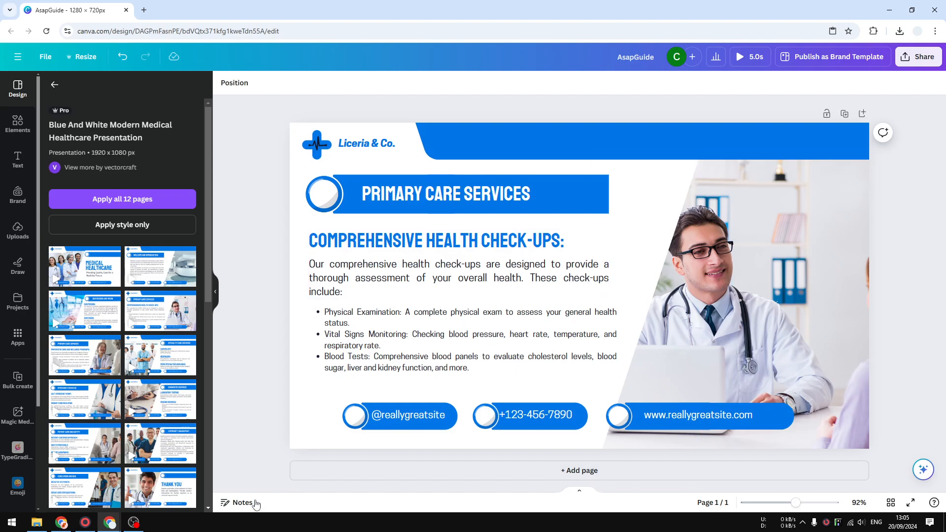
mouse_move(563, 424)
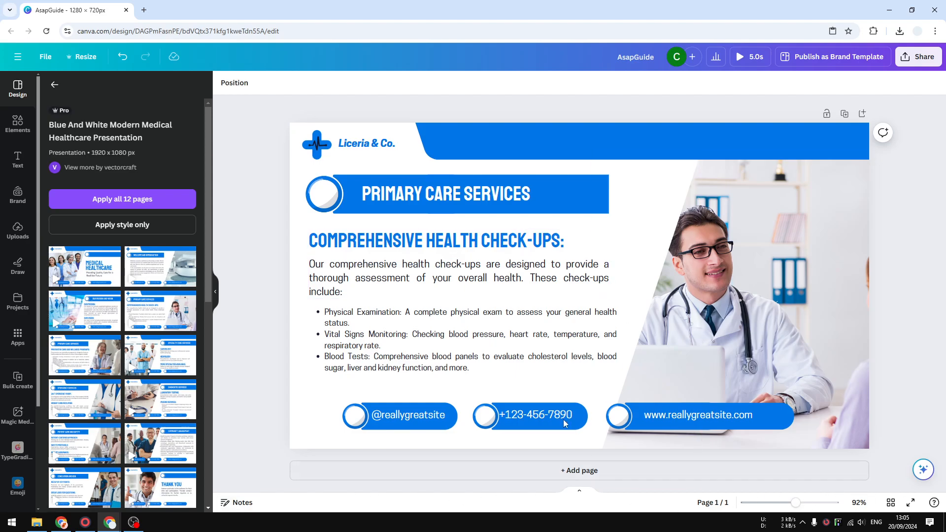
- Start a new browser tab beside the Canva design for a 'word counter' search
left_click(367, 144)
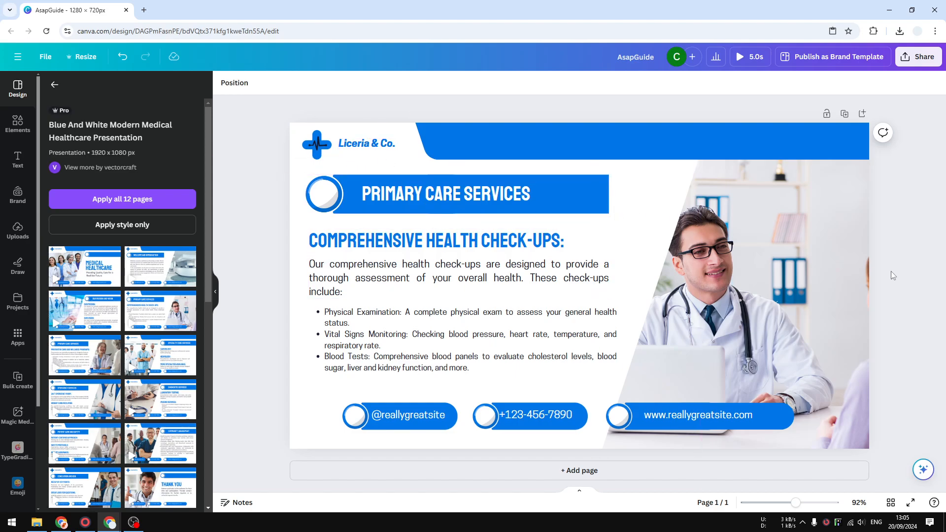
mouse_move(237, 215)
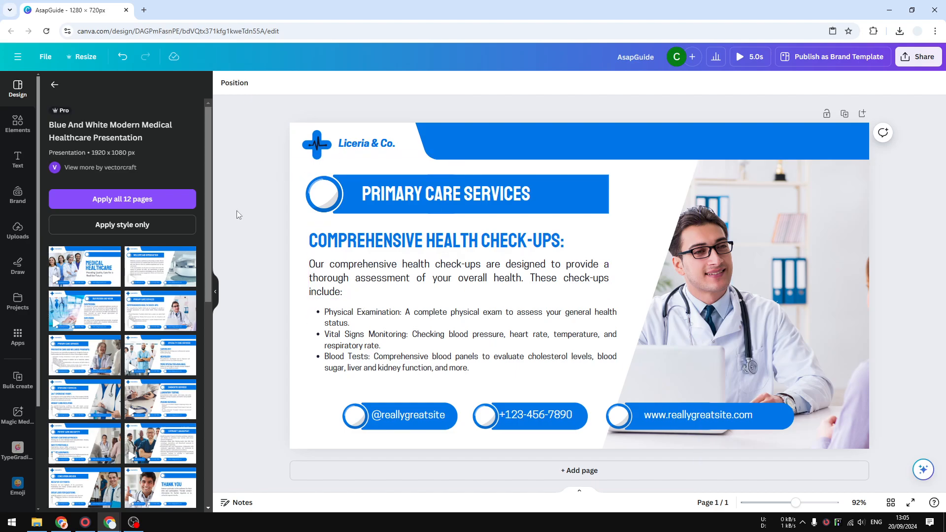
mouse_move(245, 127)
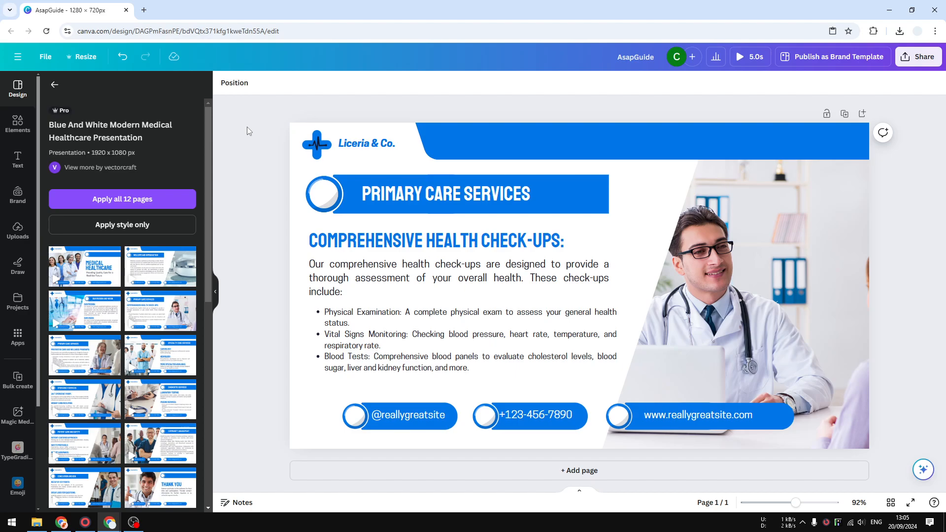
left_click(436, 241)
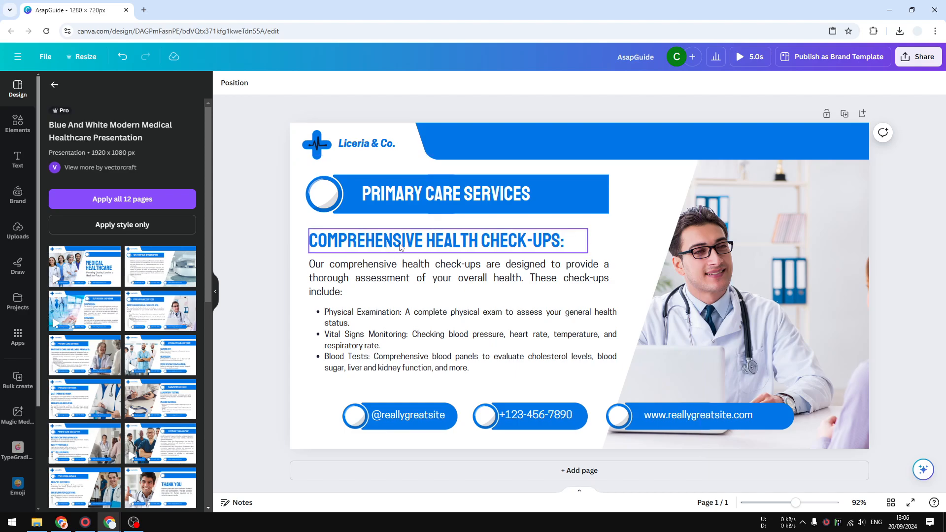
left_click(248, 127)
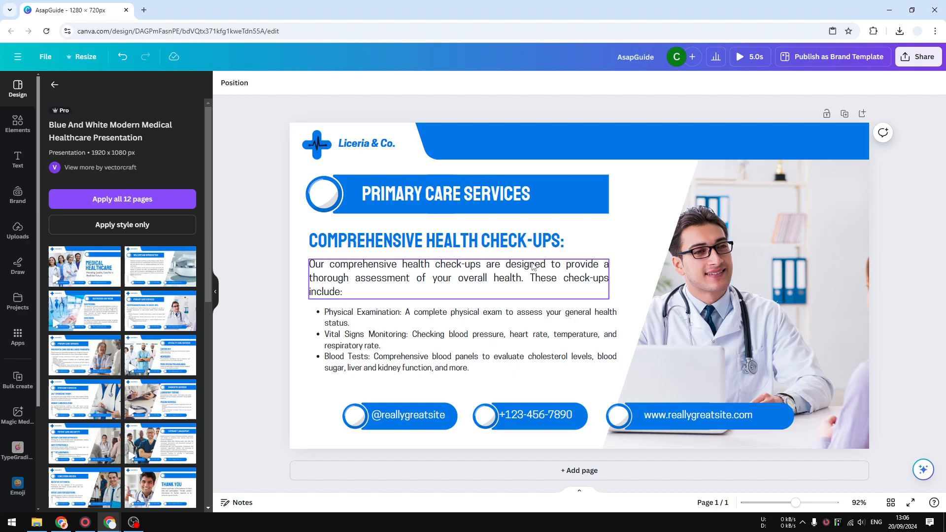
left_click(251, 207)
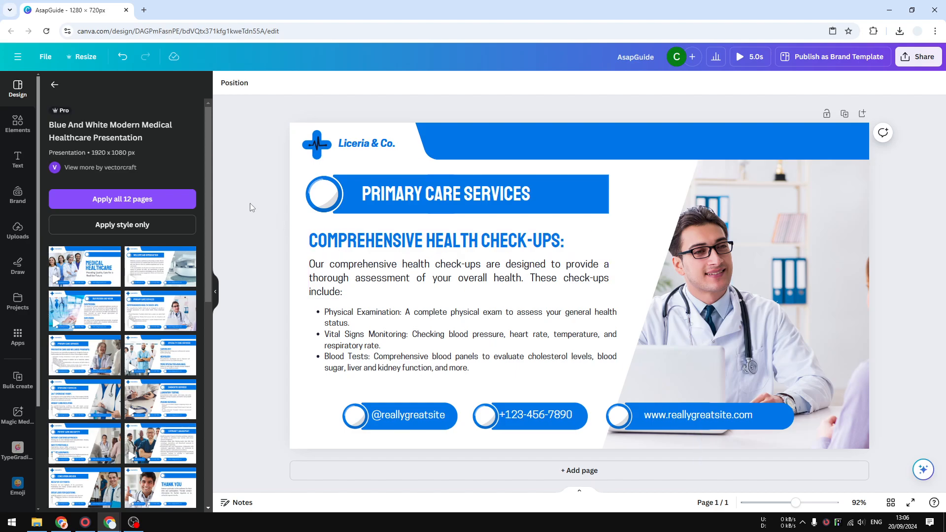
mouse_move(257, 209)
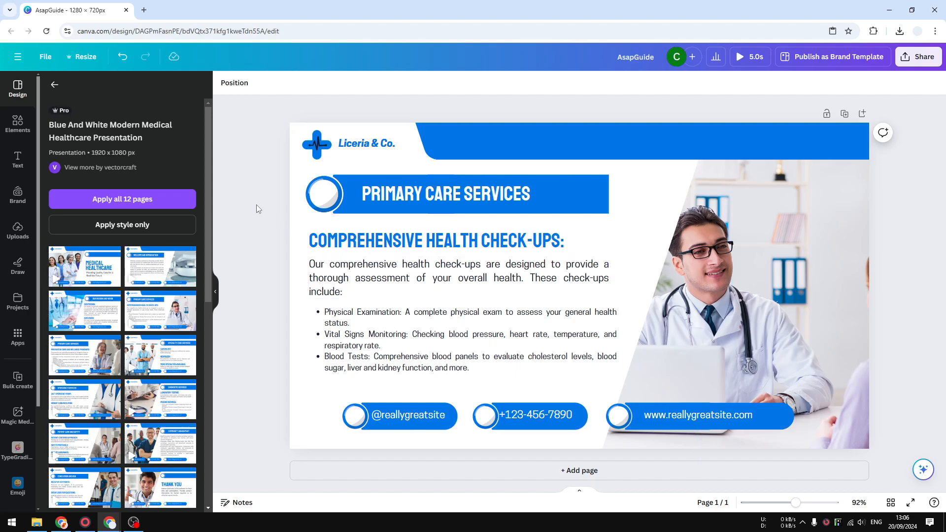
mouse_move(260, 111)
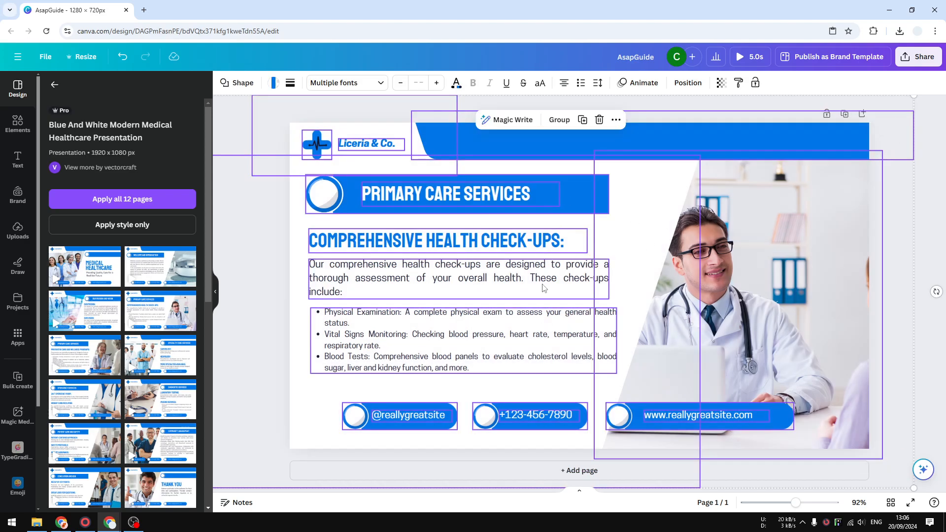
mouse_move(585, 228)
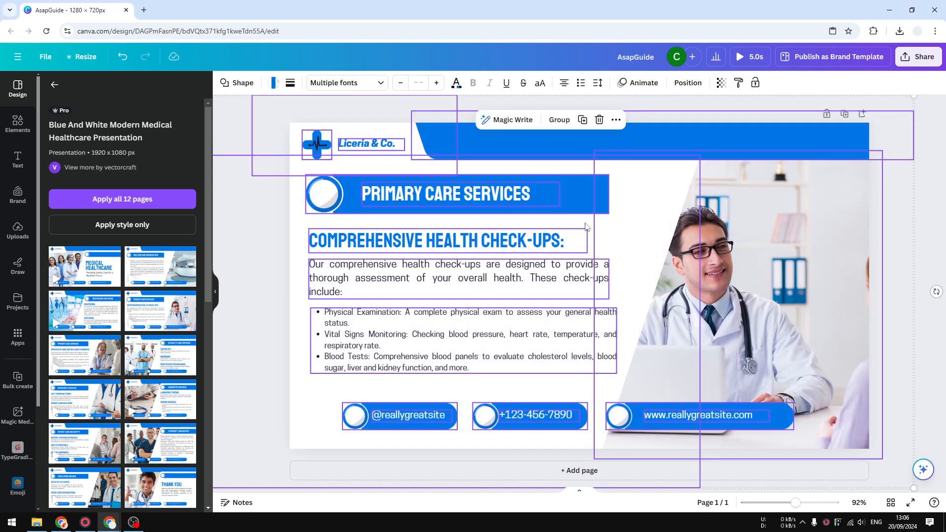
mouse_move(526, 260)
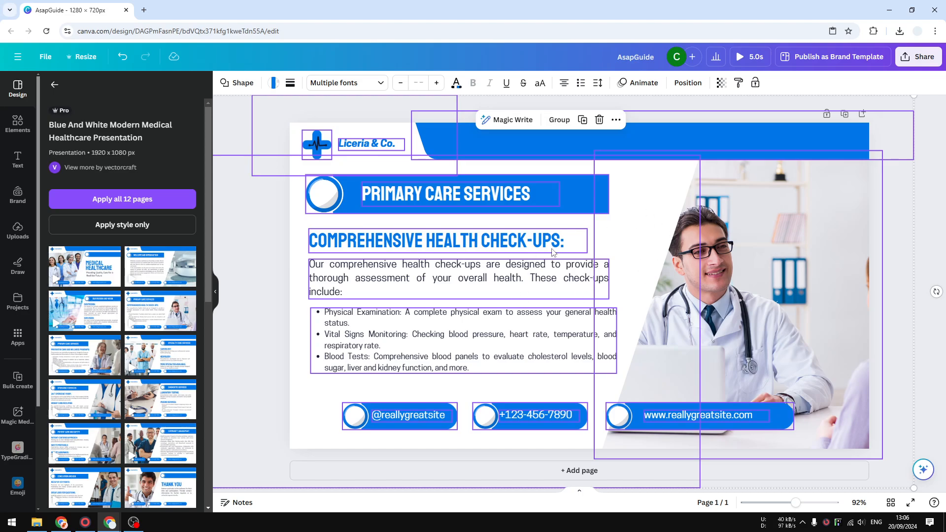
mouse_move(652, 151)
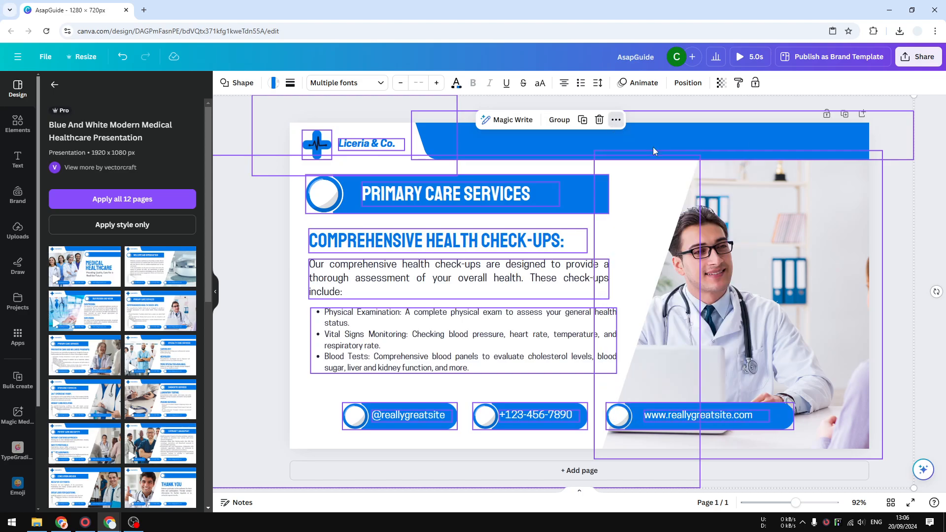
mouse_move(490, 272)
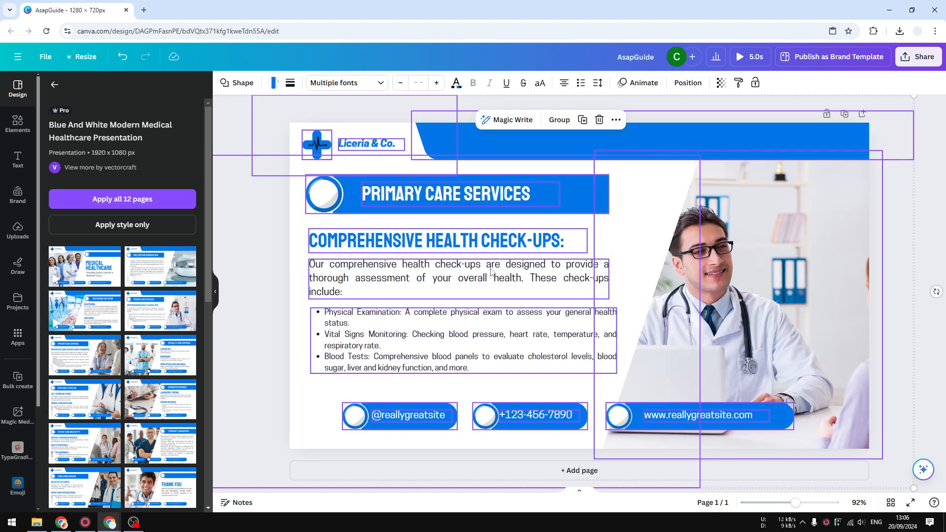
mouse_move(543, 310)
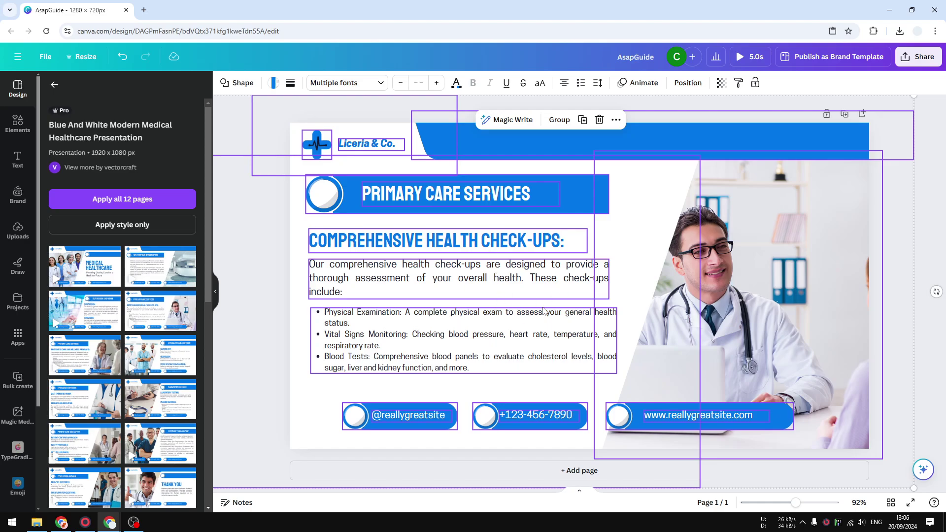
mouse_move(729, 264)
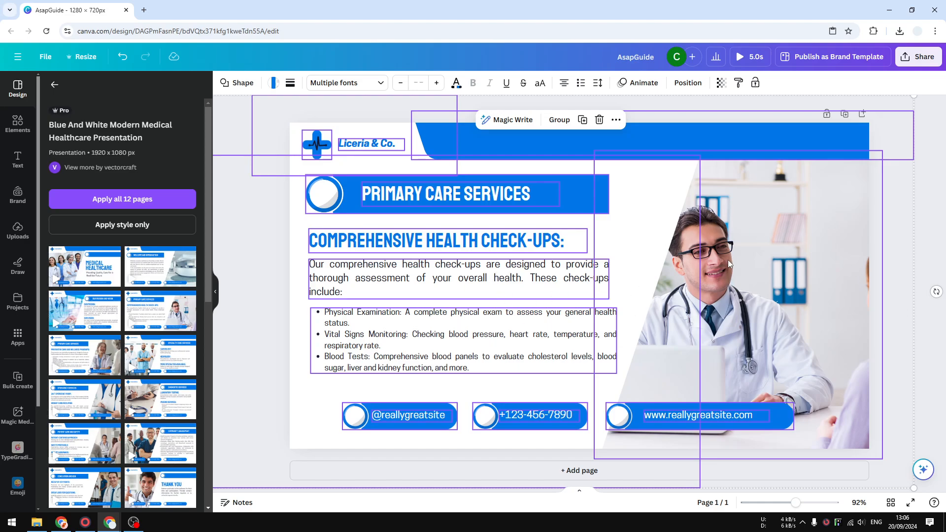
mouse_move(445, 213)
type("w")
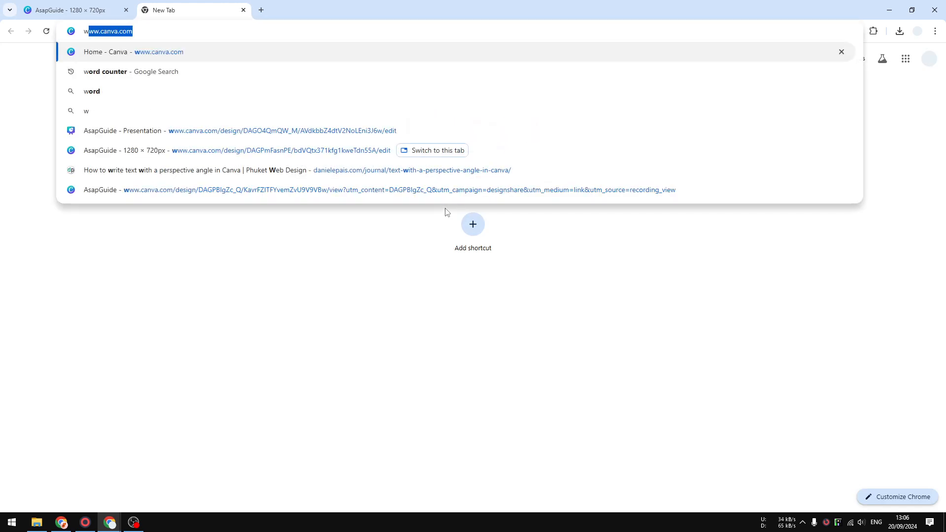
- Search Google for 'word counter' and go to the WordCounter.net result
left_click(106, 71)
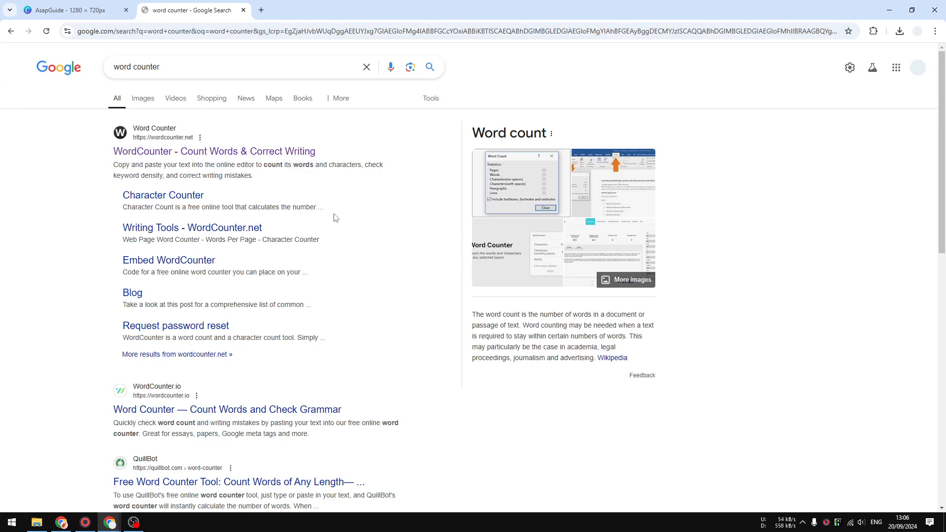
mouse_move(356, 324)
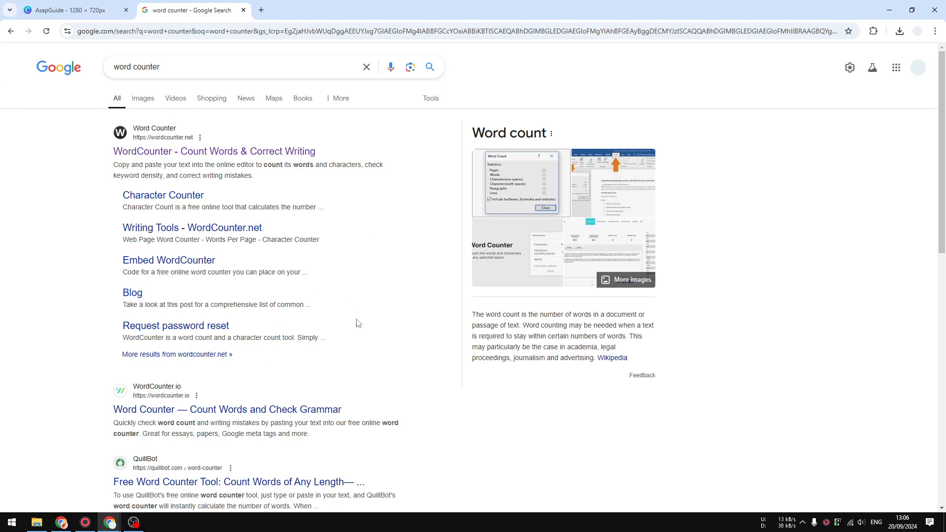
mouse_move(420, 284)
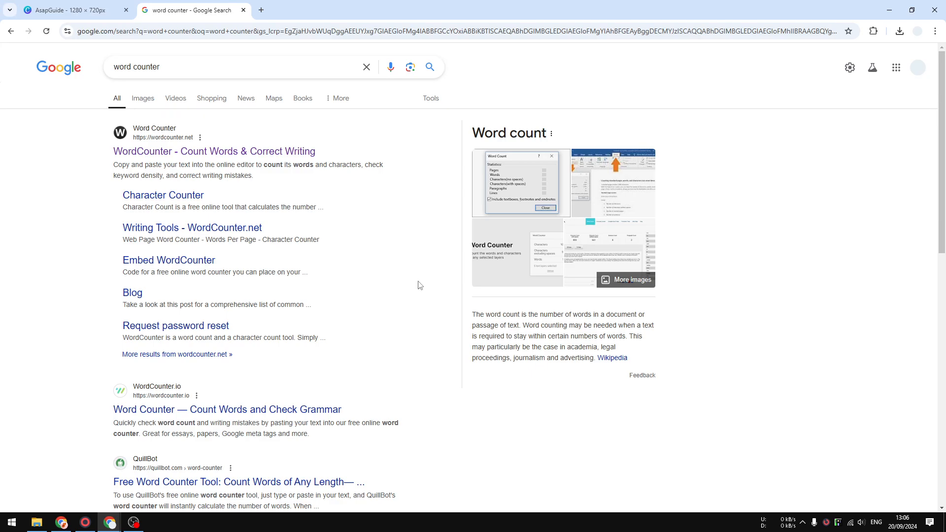
scroll("down", 3)
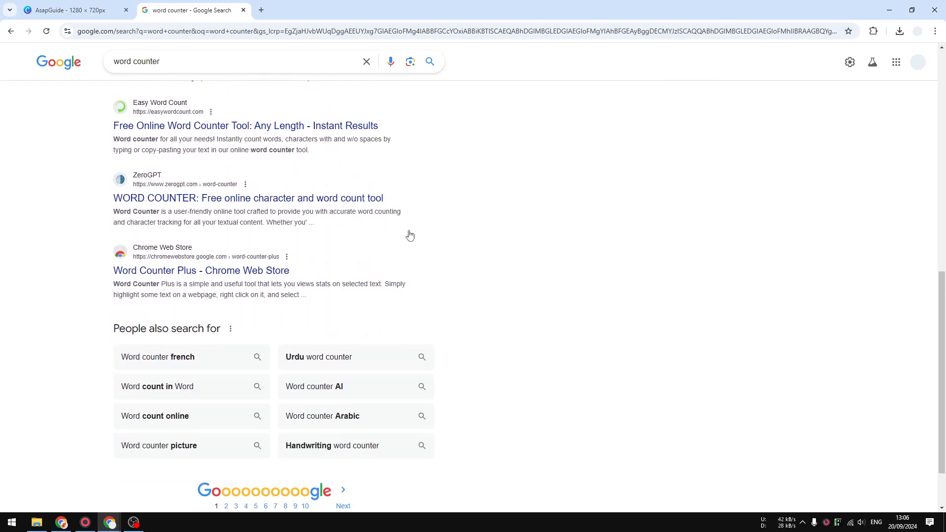
scroll("up", 3)
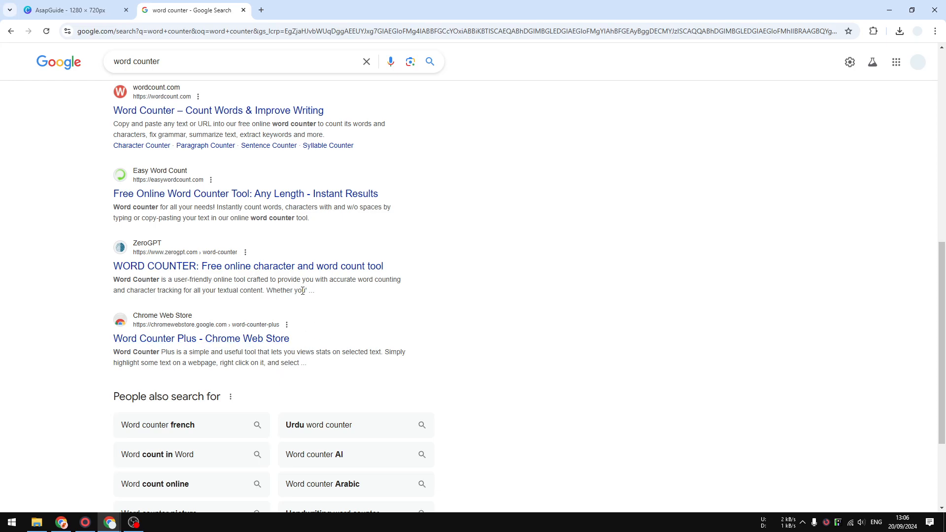
scroll("up", 3)
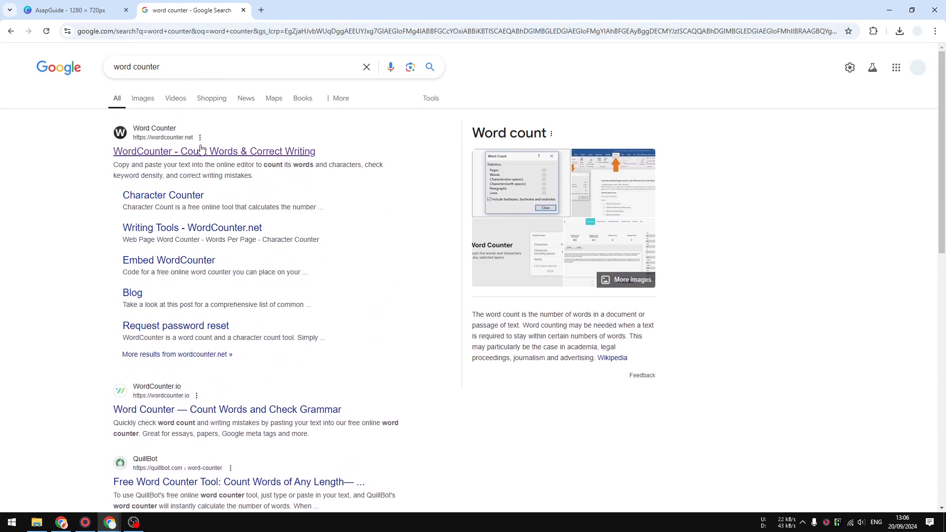
left_click(214, 151)
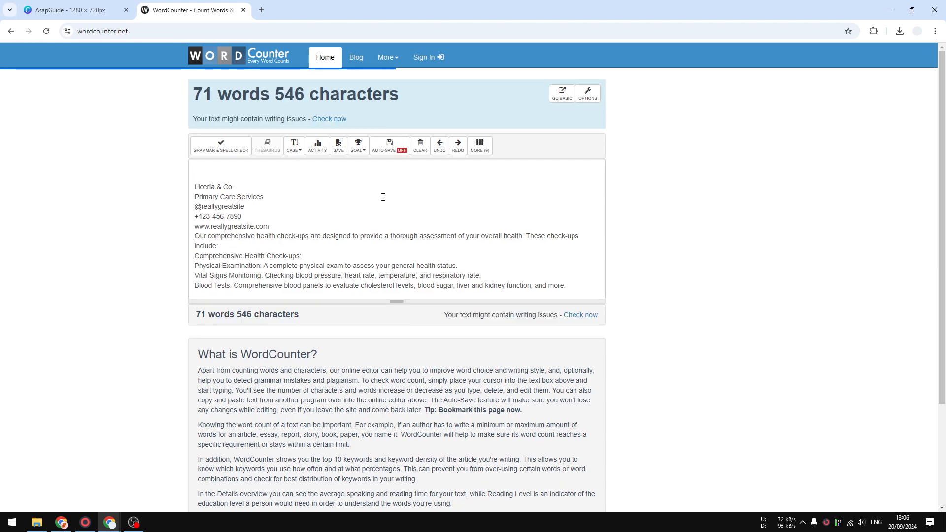
- Clear the old WordCounter.net text and paste in the copied slide text
left_click(420, 136)
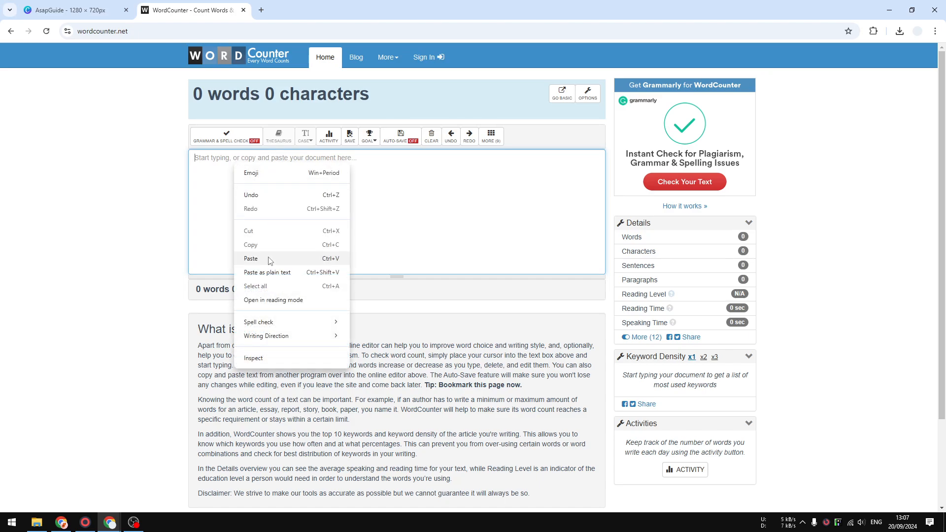
left_click(250, 258)
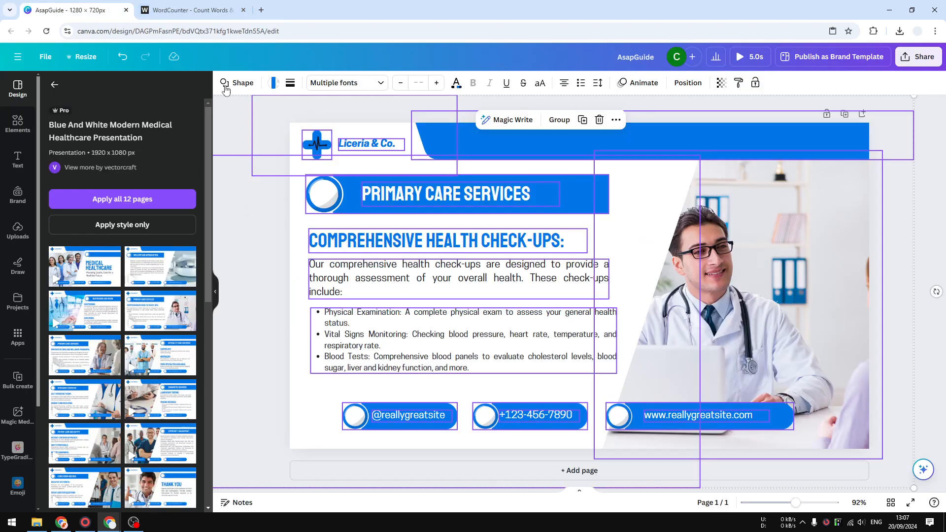
left_click(193, 10)
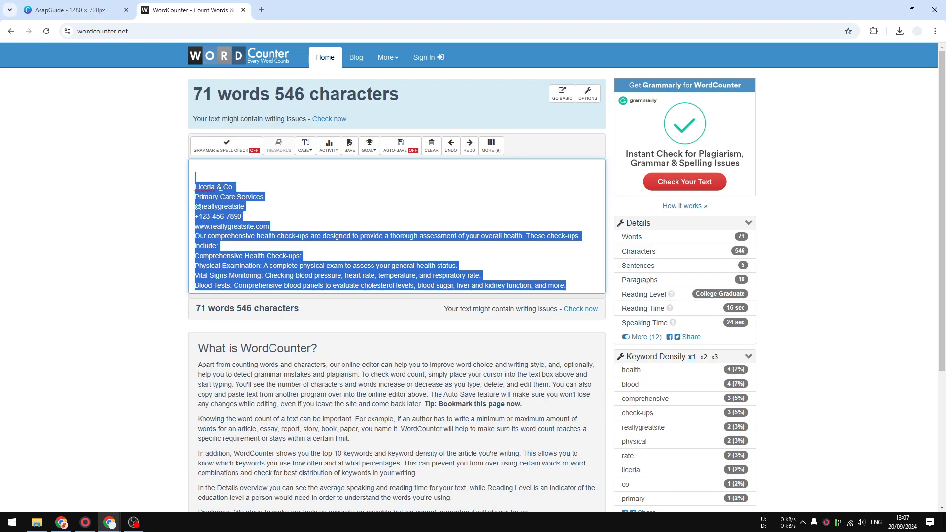
left_click(72, 10)
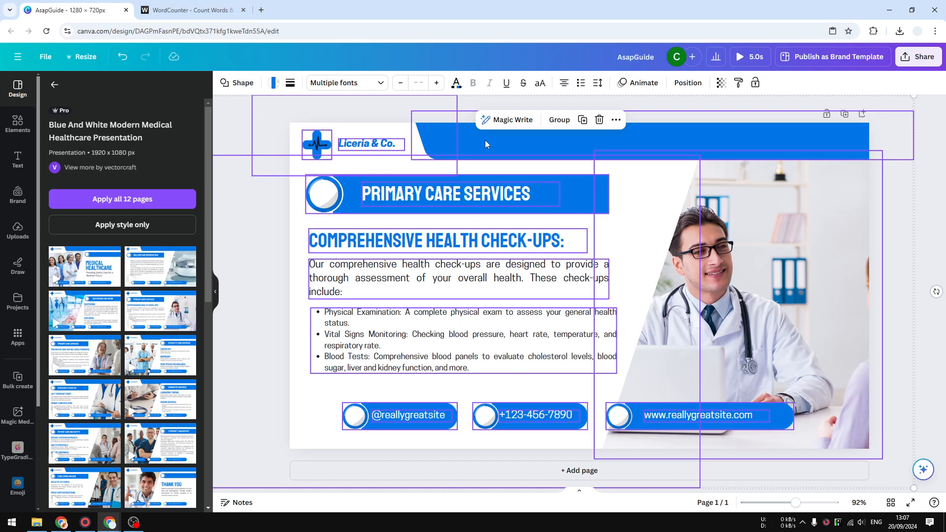
left_click(190, 10)
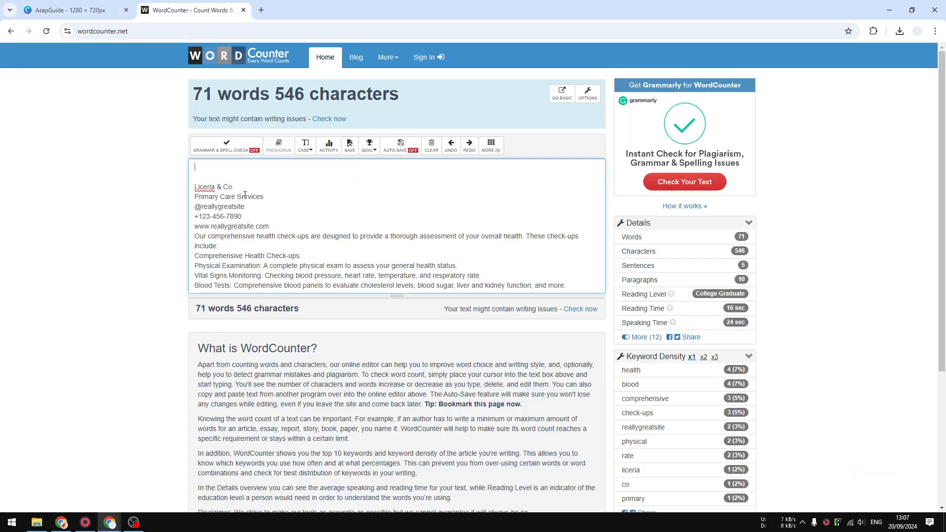
left_click(72, 10)
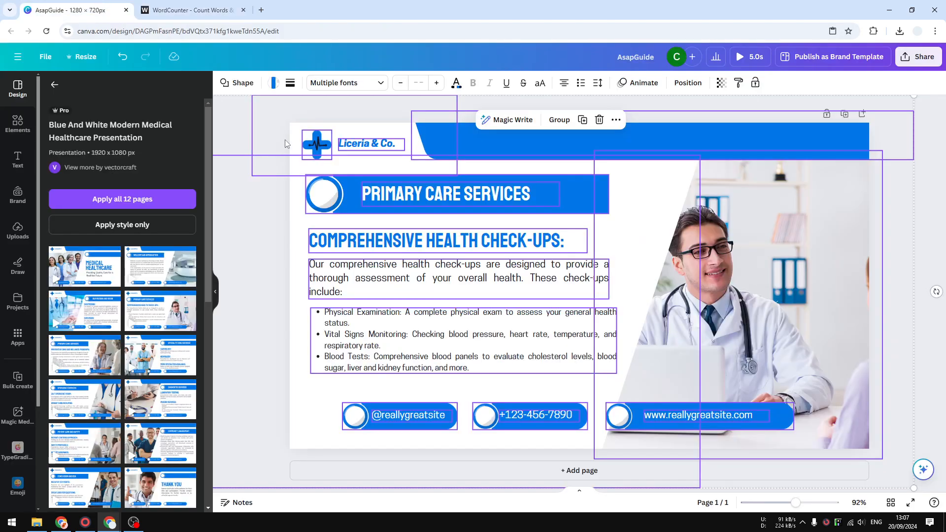
mouse_move(780, 479)
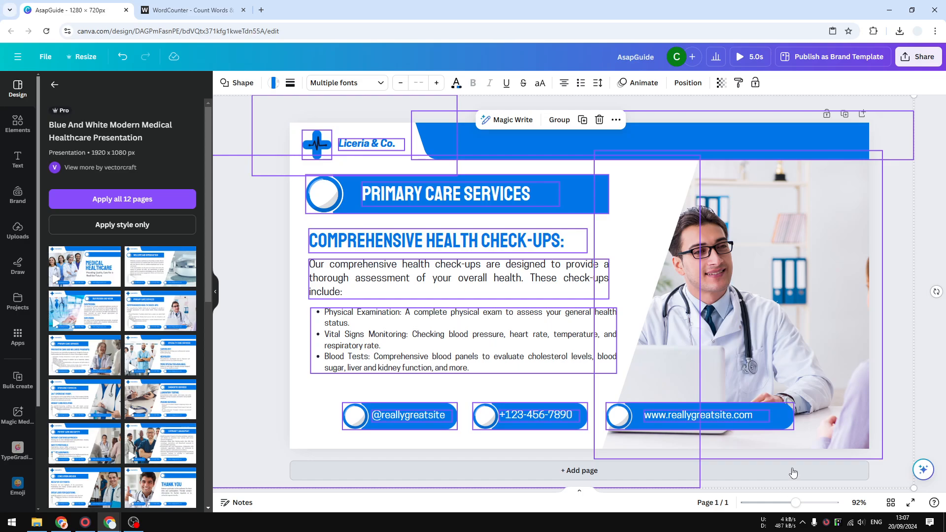
mouse_move(792, 480)
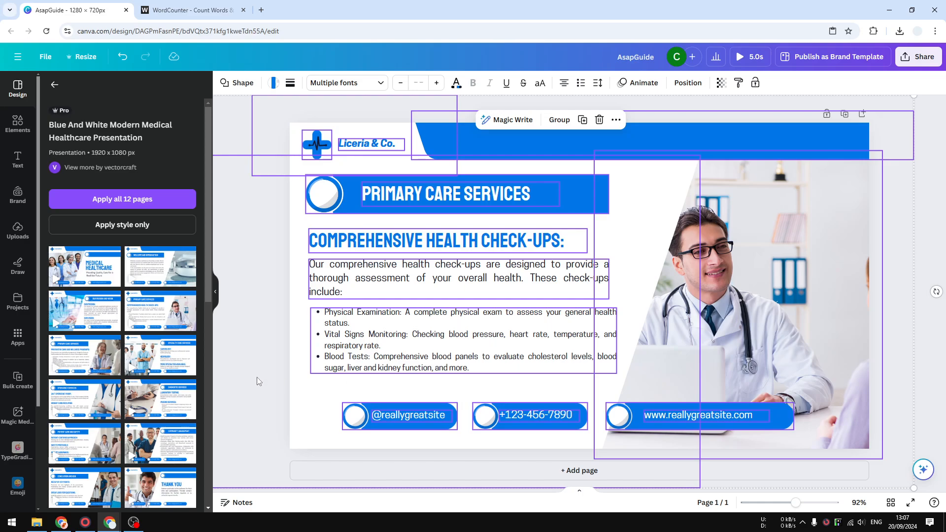
mouse_move(236, 213)
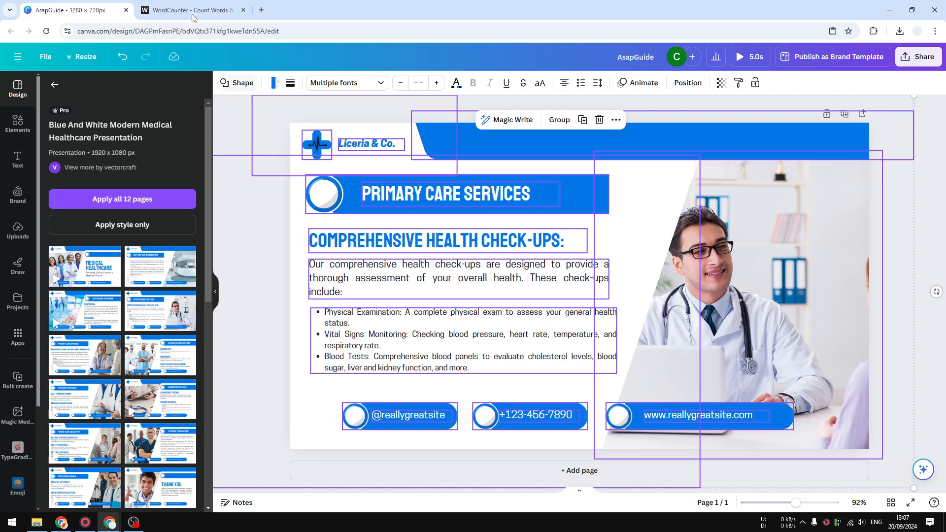
left_click(193, 10)
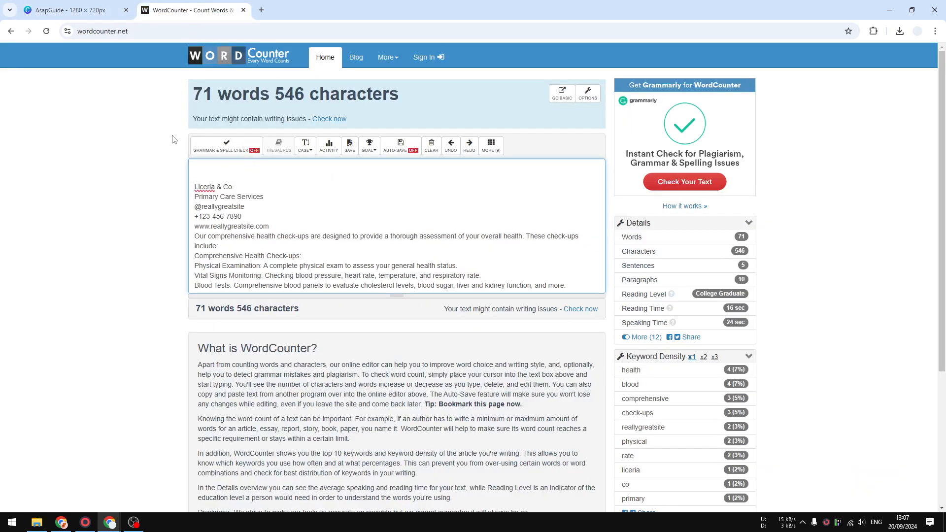
left_click(72, 10)
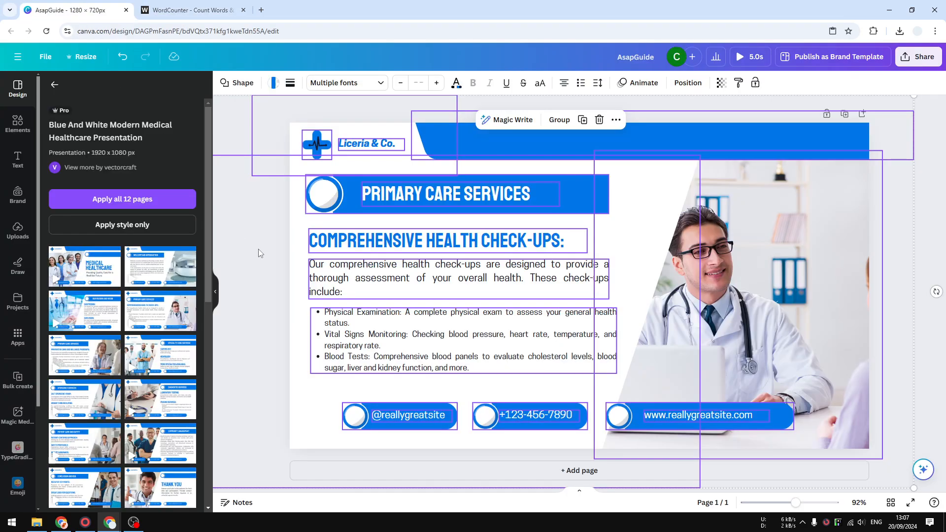